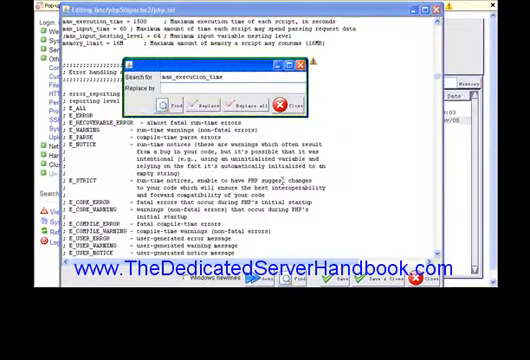
- Change session.gc_maxlifetime to 14400 in php.ini, then check the safe_mode and enable_dl settings
{"action": "type", "text": "a"}
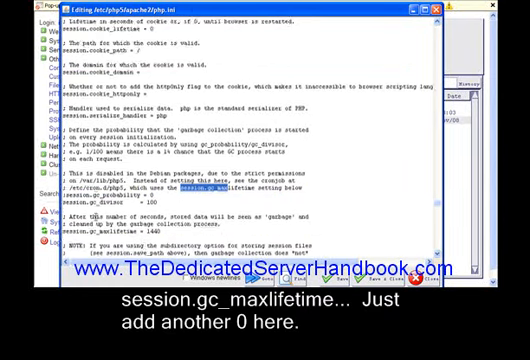
{"action": "scroll", "scroll_direction": "down", "scroll_amount": 3}
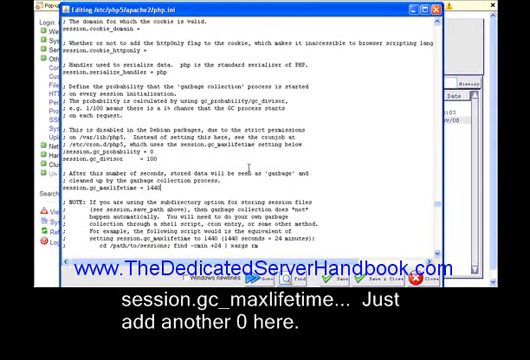
{"action": "type", "text": "0"}
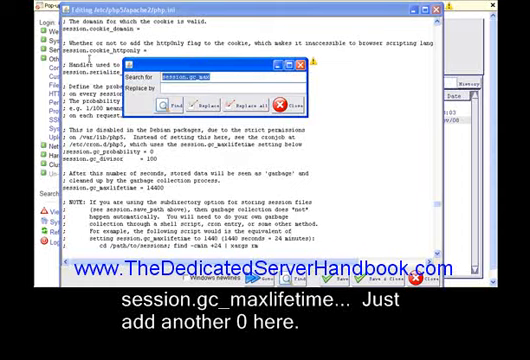
{"action": "type", "text": "safe_mode"}
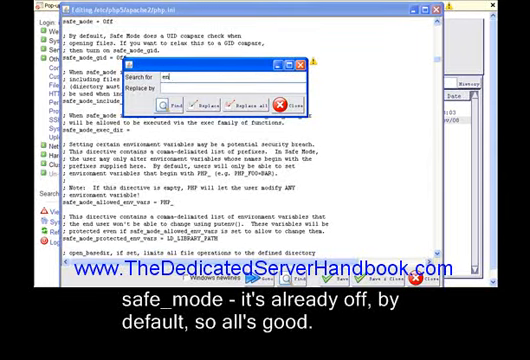
{"action": "type", "text": "enable_dl"}
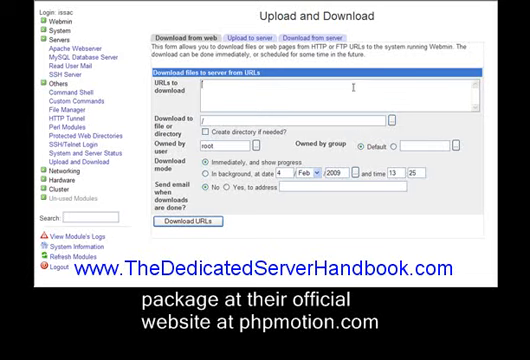
{"action": "type", "text": "http://downloads.phpmotion.com/V2.1/PHP8.zip"}
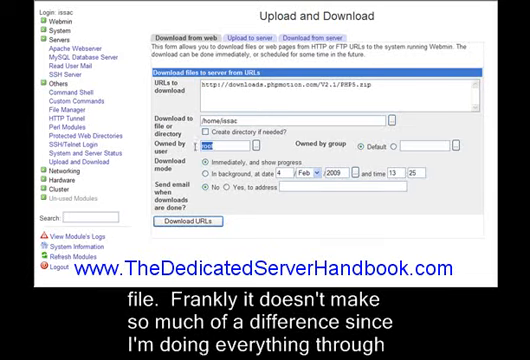
{"action": "type", "text": "issac"}
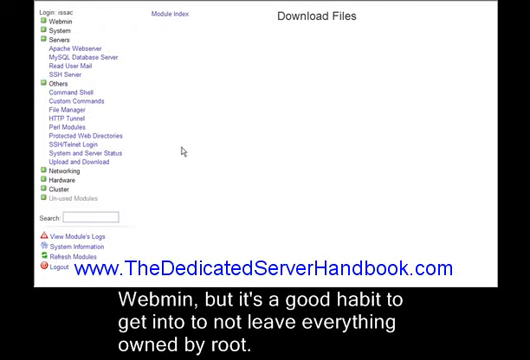
{"action": "mouse_move", "coordinate": [180, 150]}
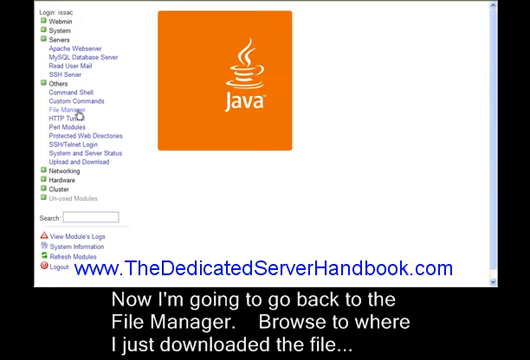
- Select PHP5.zip in /home/issac and begin extracting it
{"action": "left_click", "coordinate": [62, 106]}
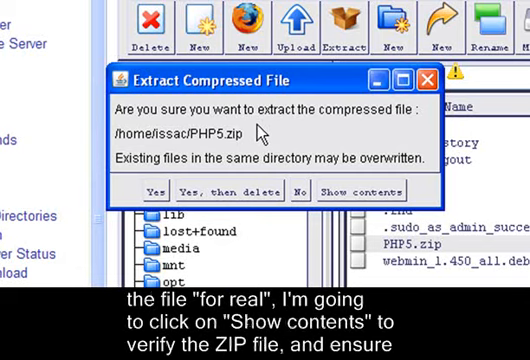
{"action": "mouse_move", "coordinate": [263, 132]}
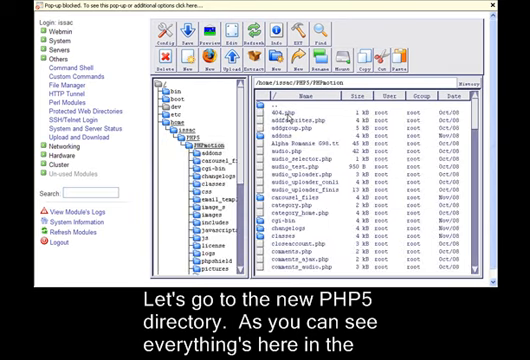
{"action": "mouse_move", "coordinate": [305, 195]}
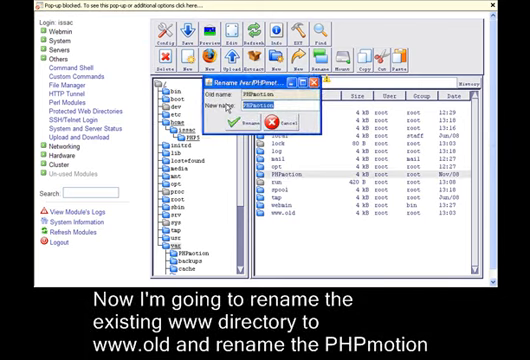
{"action": "type", "text": "www/"}
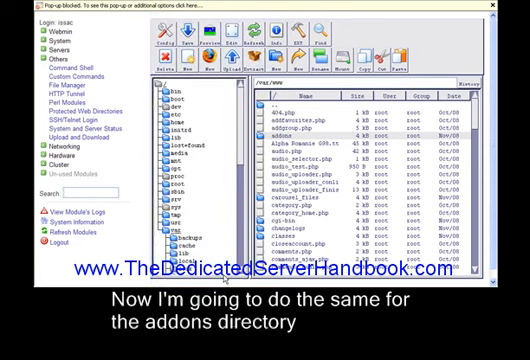
{"action": "scroll", "scroll_direction": "down", "scroll_amount": 3}
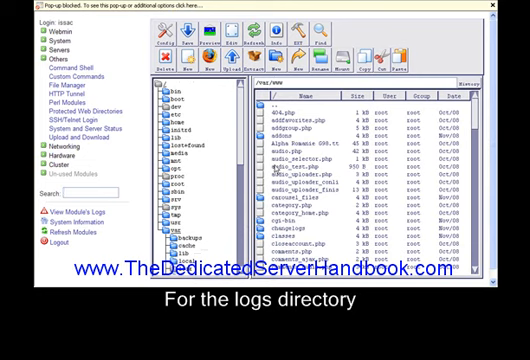
{"action": "mouse_move", "coordinate": [280, 167]}
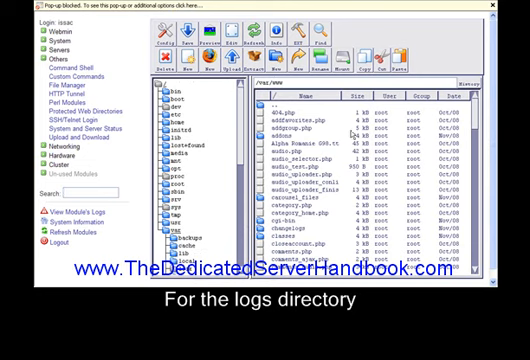
{"action": "scroll", "scroll_direction": "down", "scroll_amount": 3}
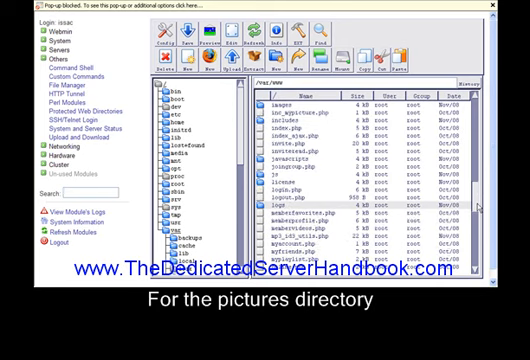
{"action": "scroll", "scroll_direction": "down", "scroll_amount": 3}
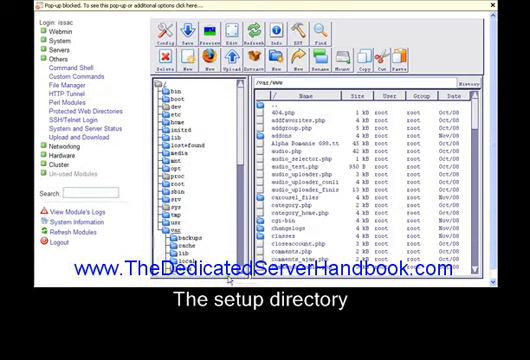
{"action": "scroll", "scroll_direction": "down", "scroll_amount": 3}
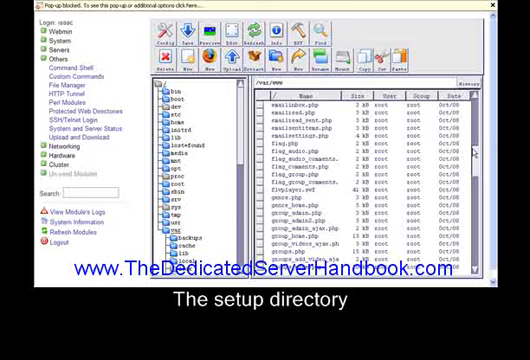
{"action": "scroll", "scroll_direction": "down", "scroll_amount": 3}
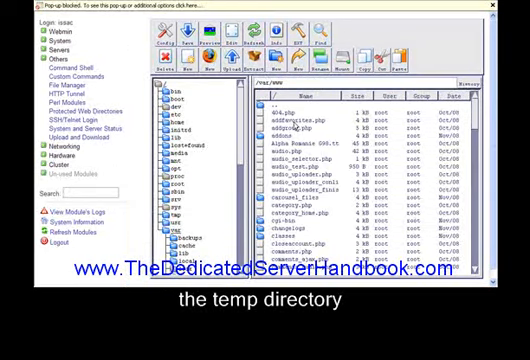
{"action": "scroll", "scroll_direction": "down", "scroll_amount": 3}
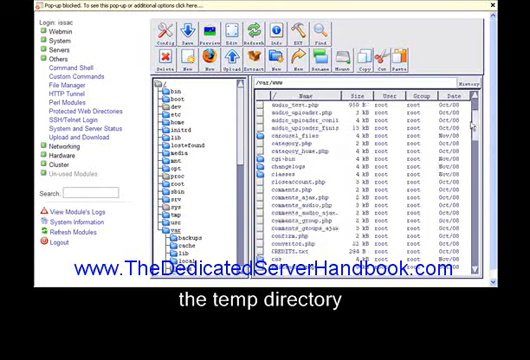
{"action": "scroll", "scroll_direction": "down", "scroll_amount": 3}
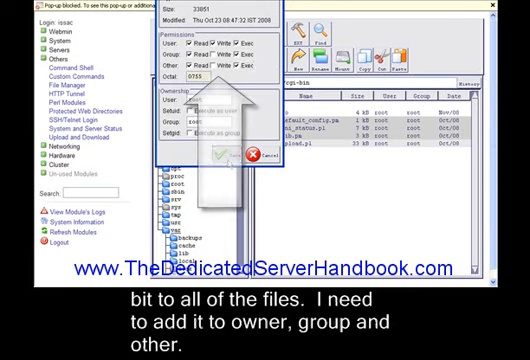
- Tick Exec for User, Group and Other on the cgi-bin files to make them 0755
{"action": "left_click", "coordinate": [261, 157]}
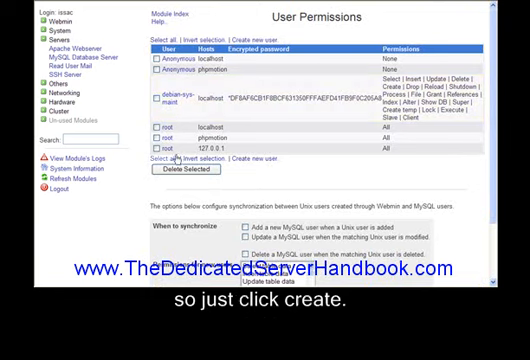
{"action": "mouse_move", "coordinate": [178, 160]}
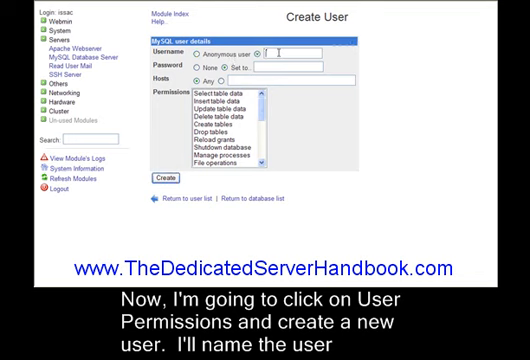
- Add MySQL user 'phpmotion' with a password, restricted to host localhost
{"action": "type", "text": "phpmotion"}
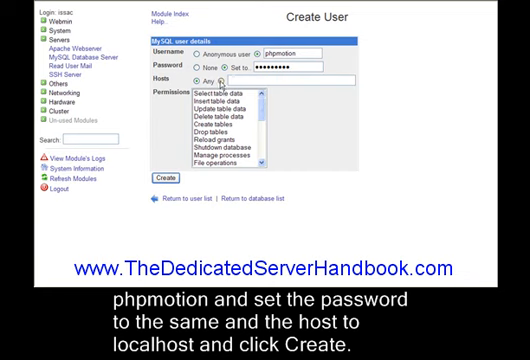
{"action": "type", "text": "localhost"}
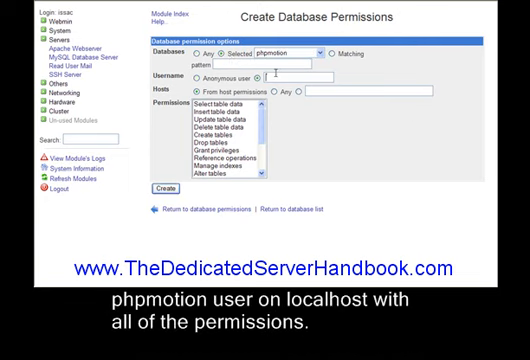
- Start a new database permission for the phpmotion database, entering username 'php'
{"action": "type", "text": "php"}
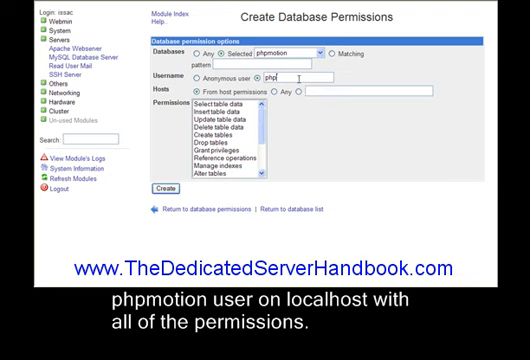